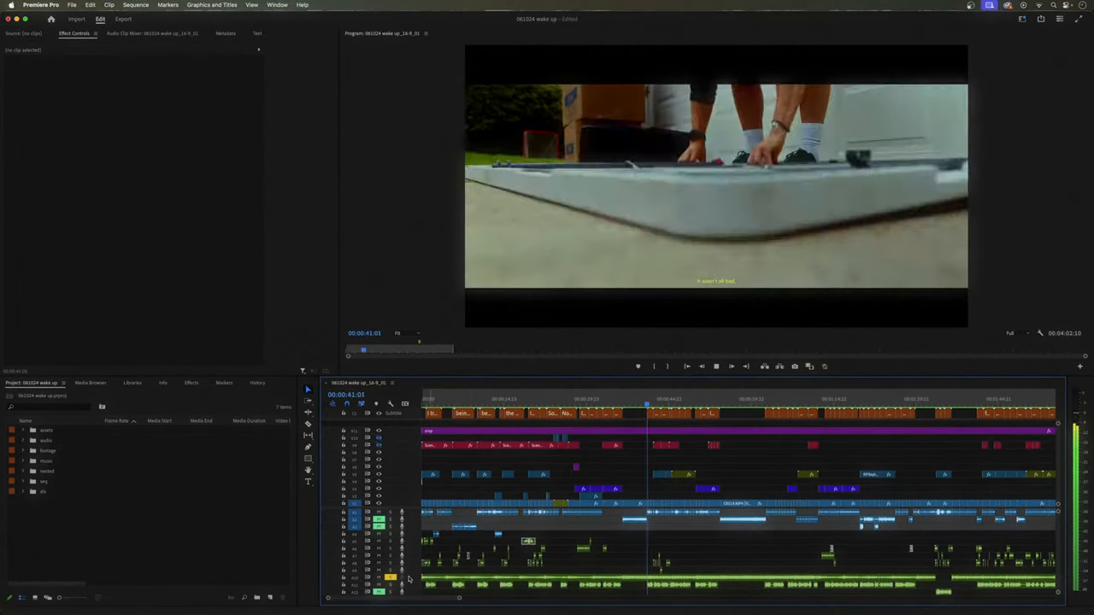
- Expand the Audio 10 song track height to reveal its waveform during playback
{"action": "left_click", "coordinate": [658, 403]}
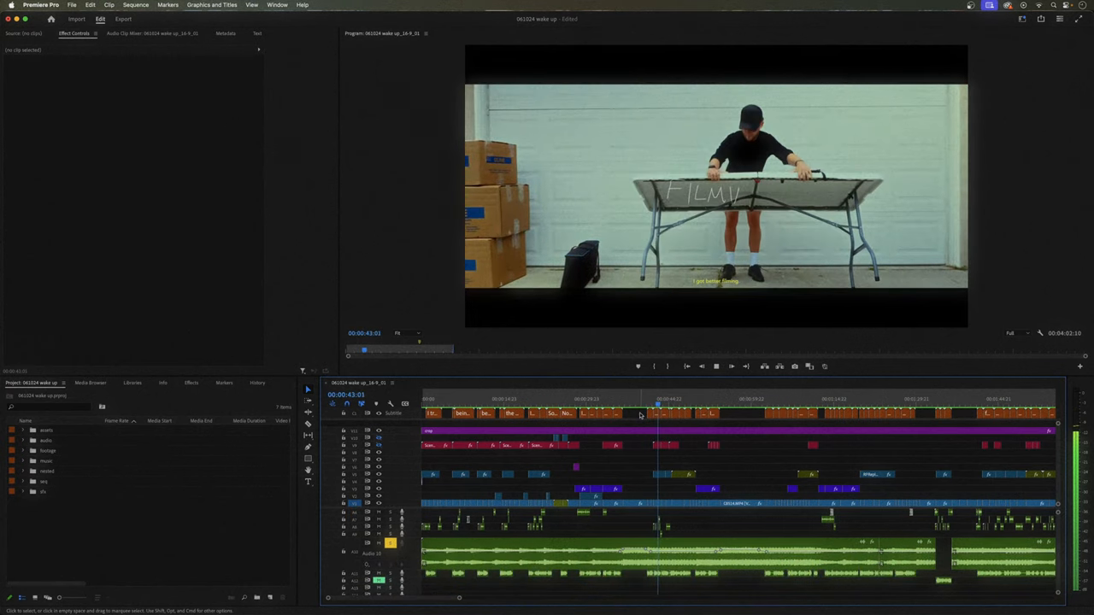